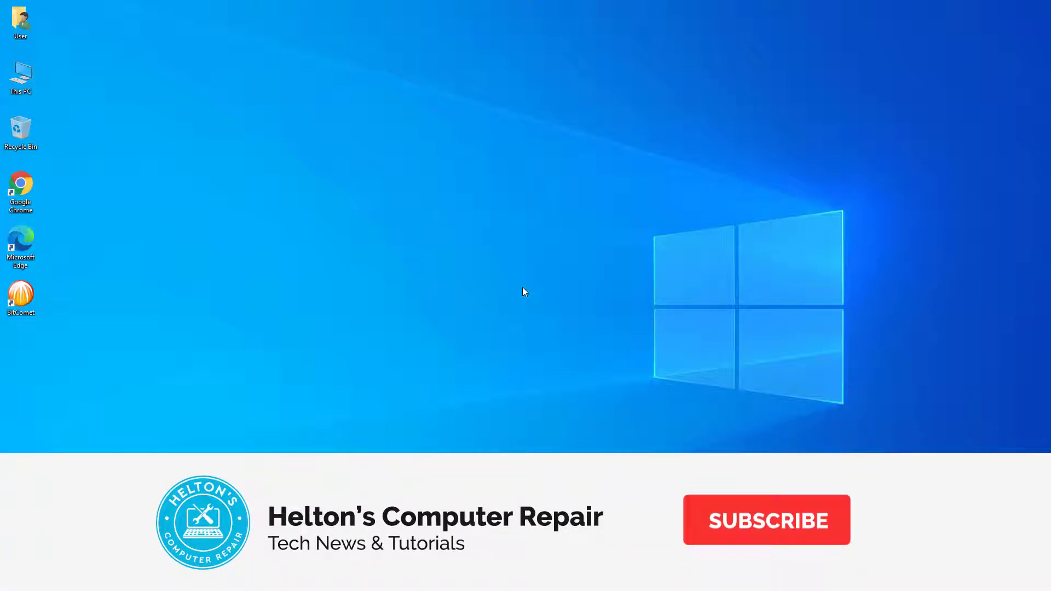
# - Show the hidden notification-area icons so the running BitComet appears
pyautogui.click(767, 519)
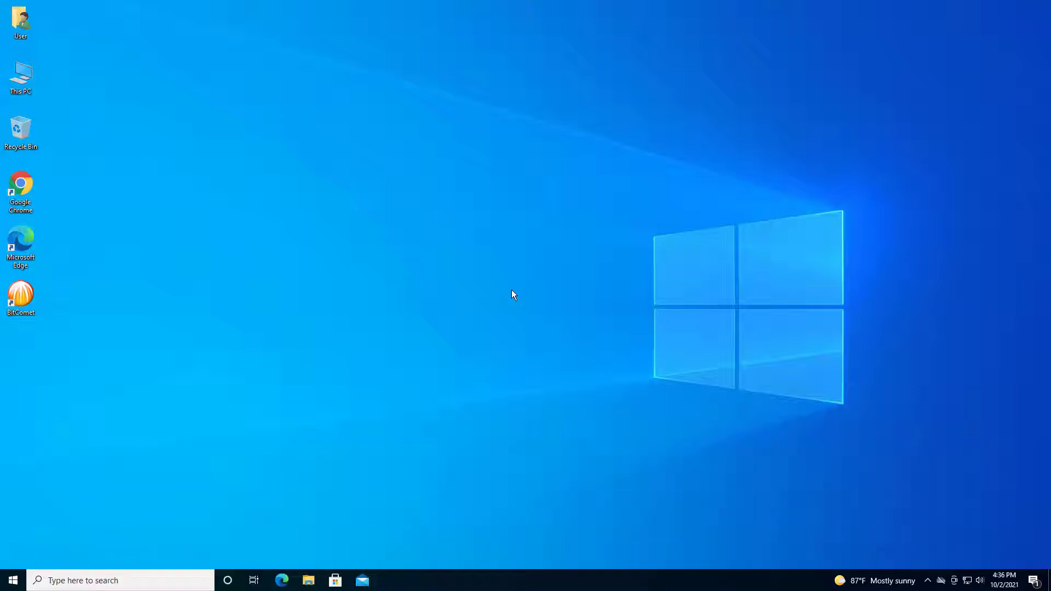
pyautogui.moveTo(548, 276)
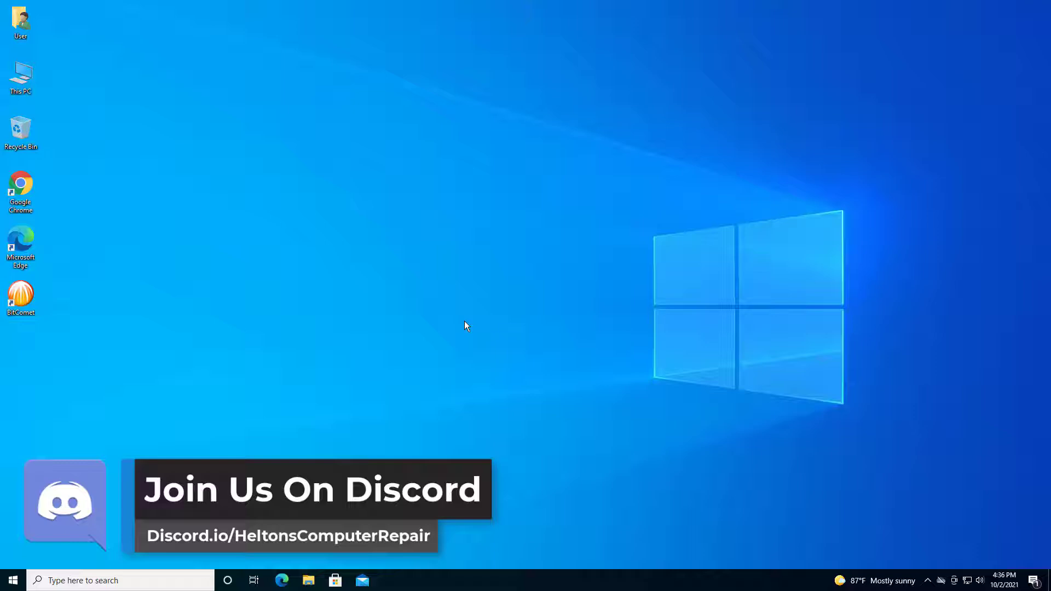
pyautogui.moveTo(501, 284)
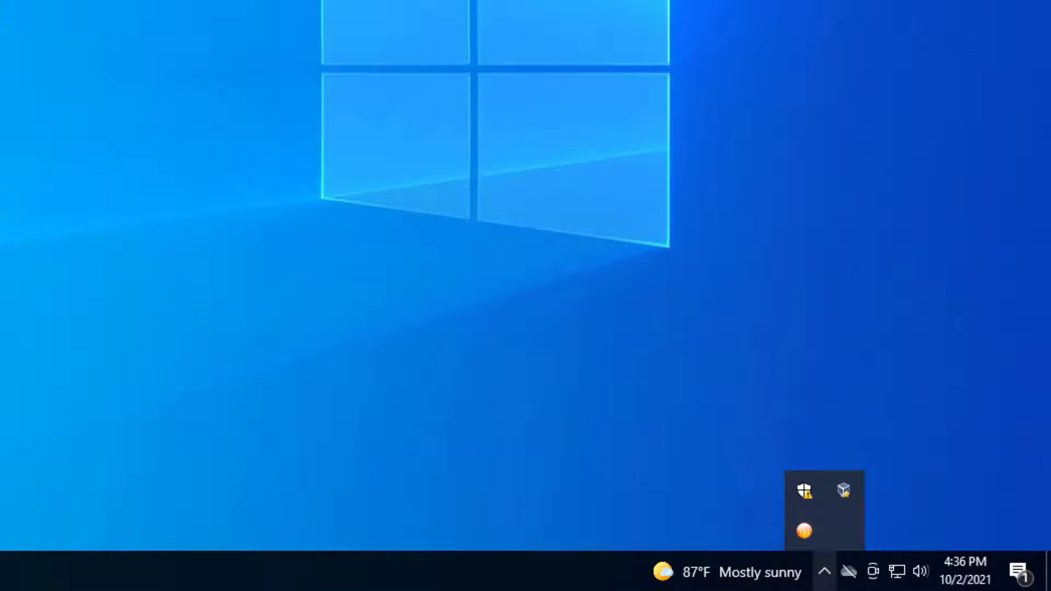
pyautogui.moveTo(827, 570)
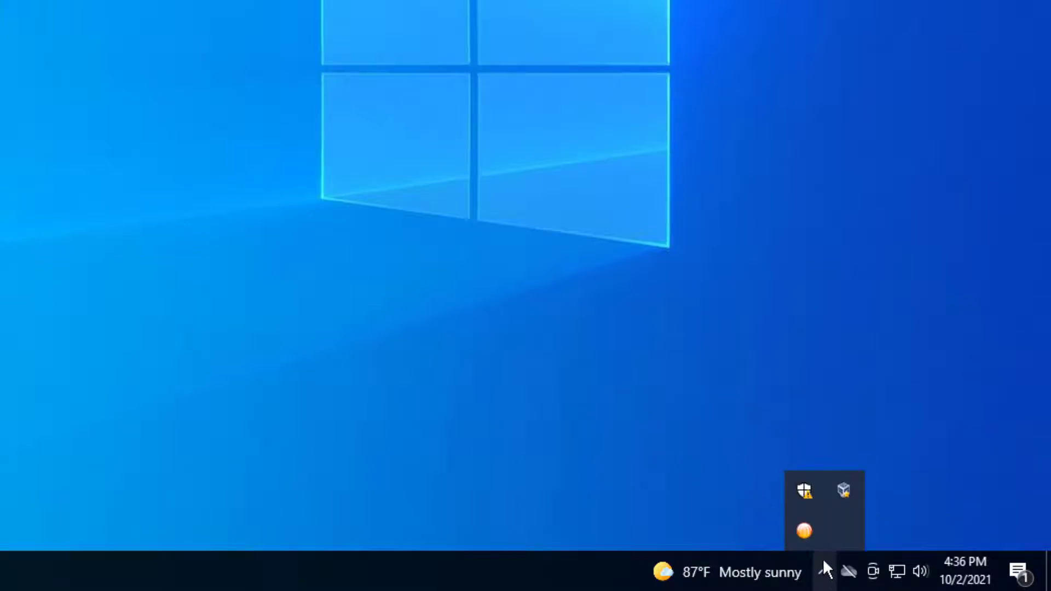
# - Exit BitComet from its tray icon menu
pyautogui.rightClick(805, 532)
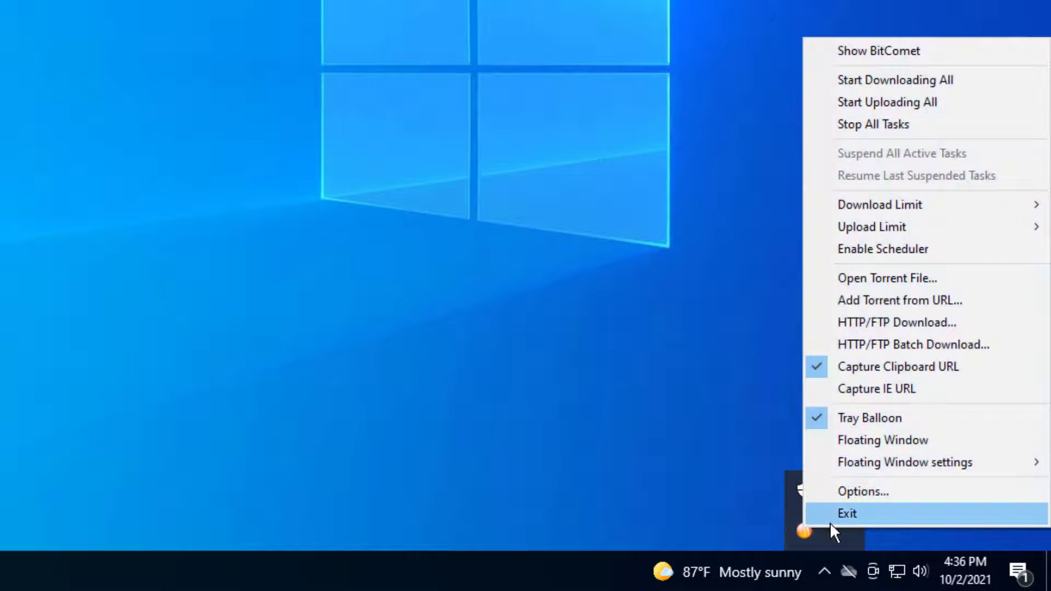
pyautogui.click(847, 514)
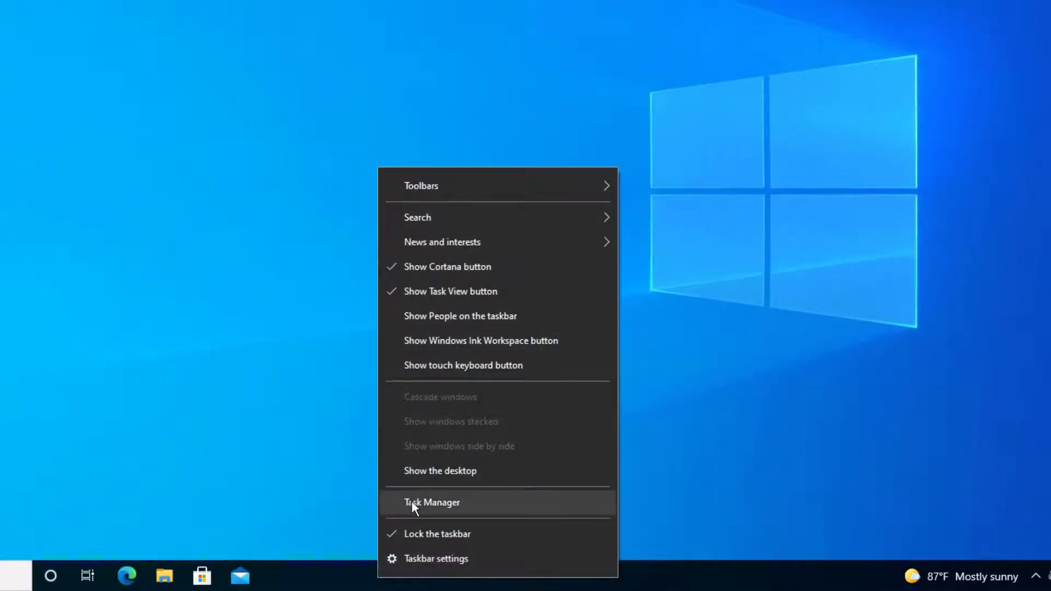
# - Check the full process list in Task Manager, then close it
pyautogui.click(431, 503)
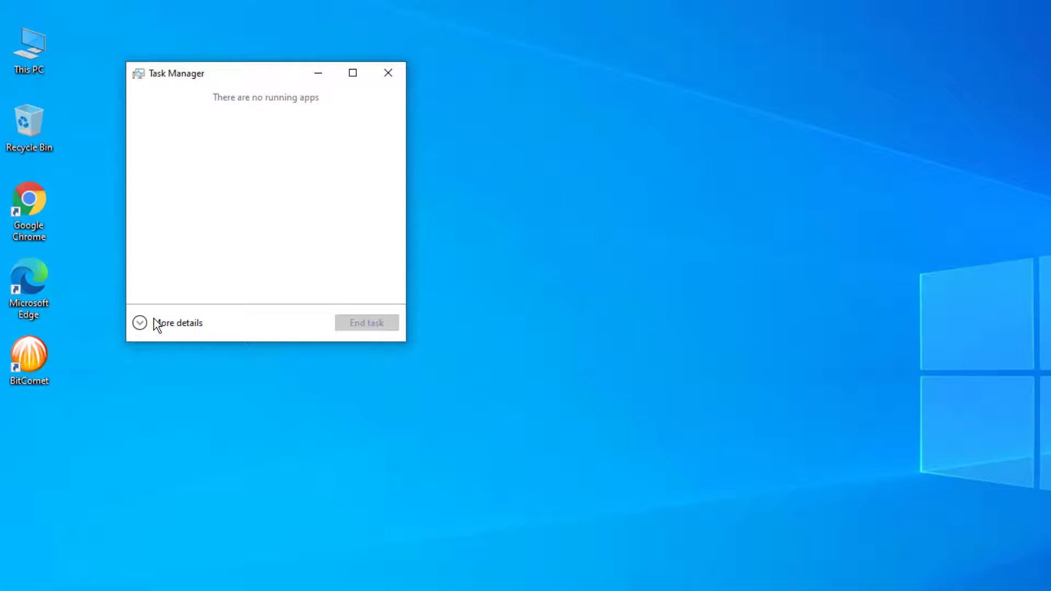
pyautogui.click(141, 322)
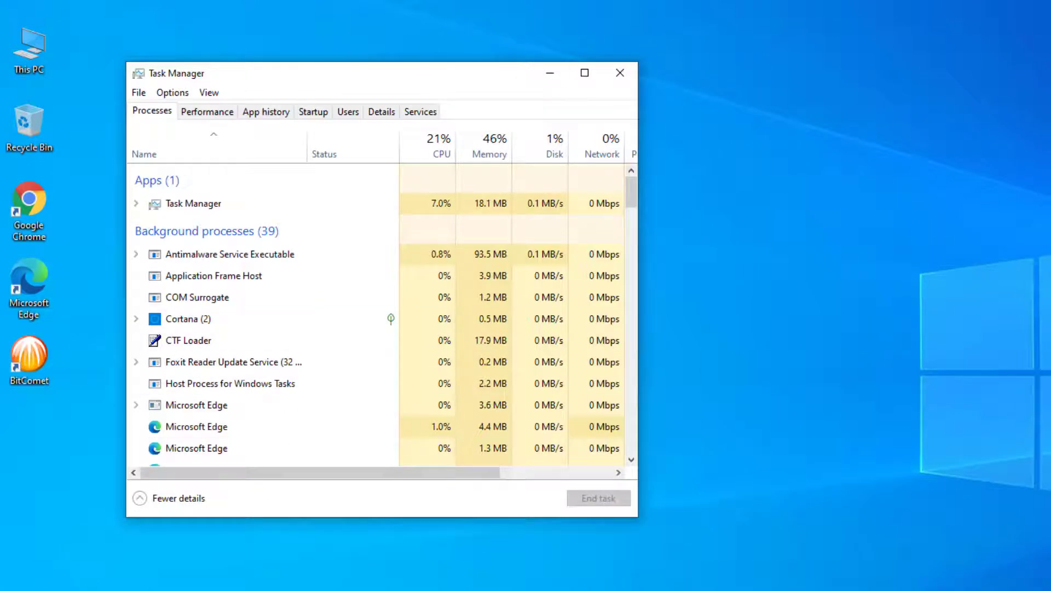
pyautogui.click(619, 72)
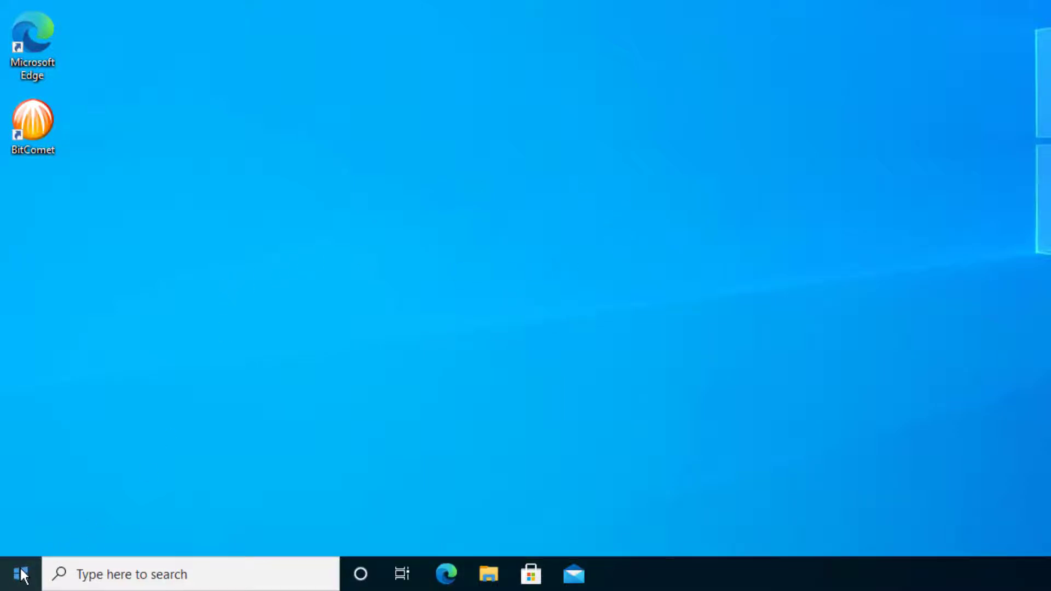
# - Locate BitComet 1.80 in Settings' Apps & features list and expand its entry
pyautogui.click(16, 575)
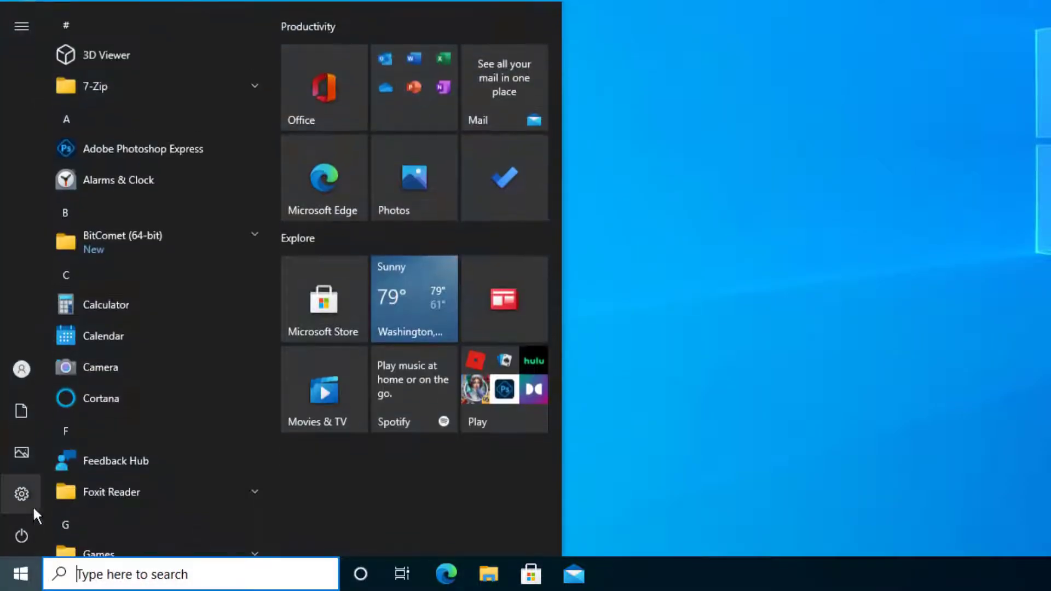
pyautogui.click(21, 494)
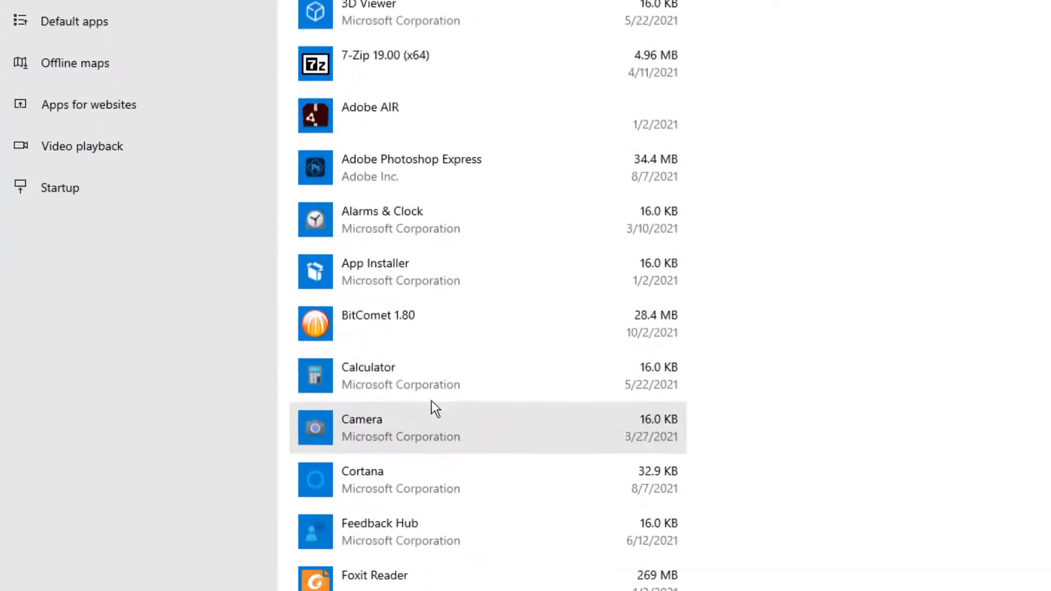
pyautogui.scroll(-3)
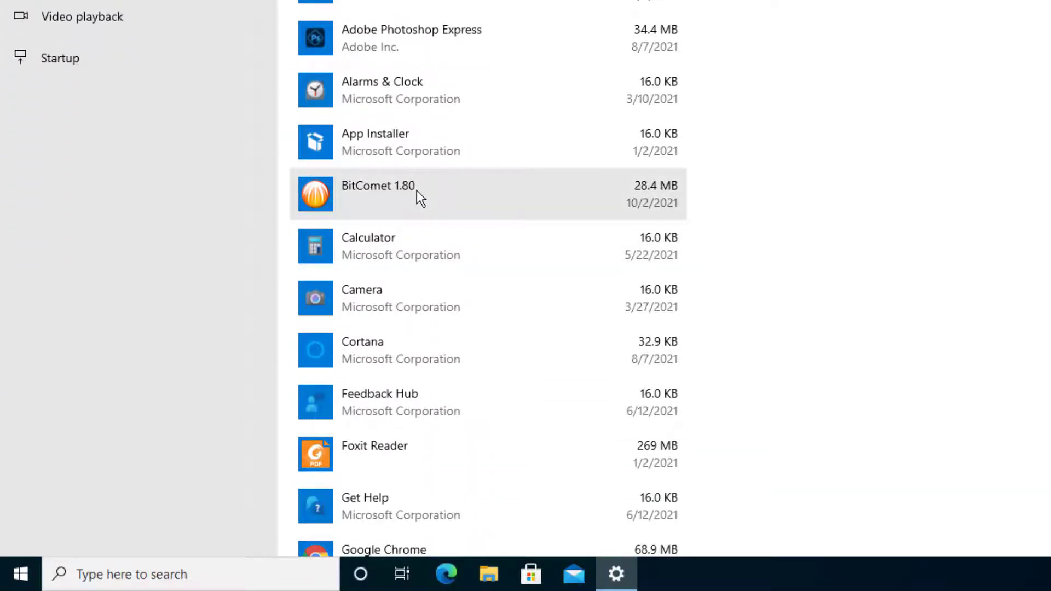
pyautogui.click(377, 195)
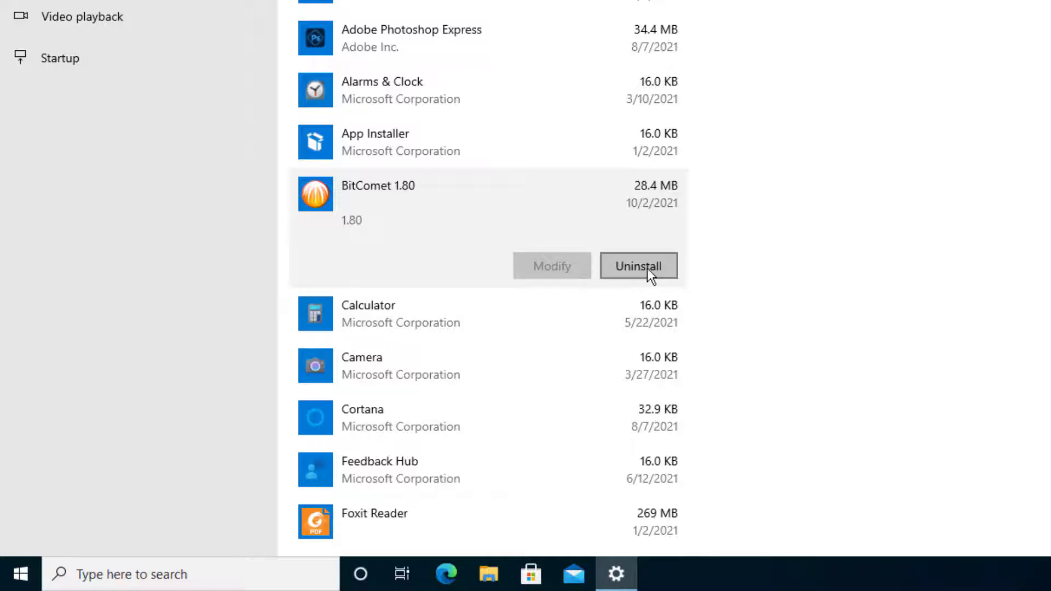
# - Request BitComet 1.80's uninstall, confirm it, and answer the UAC prompt
pyautogui.click(638, 265)
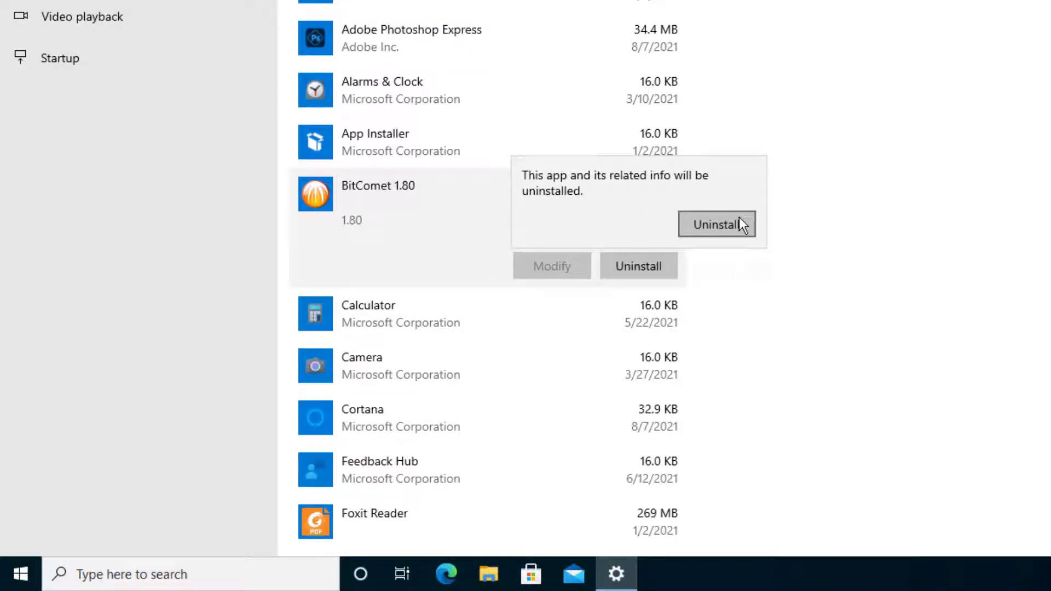
pyautogui.moveTo(743, 231)
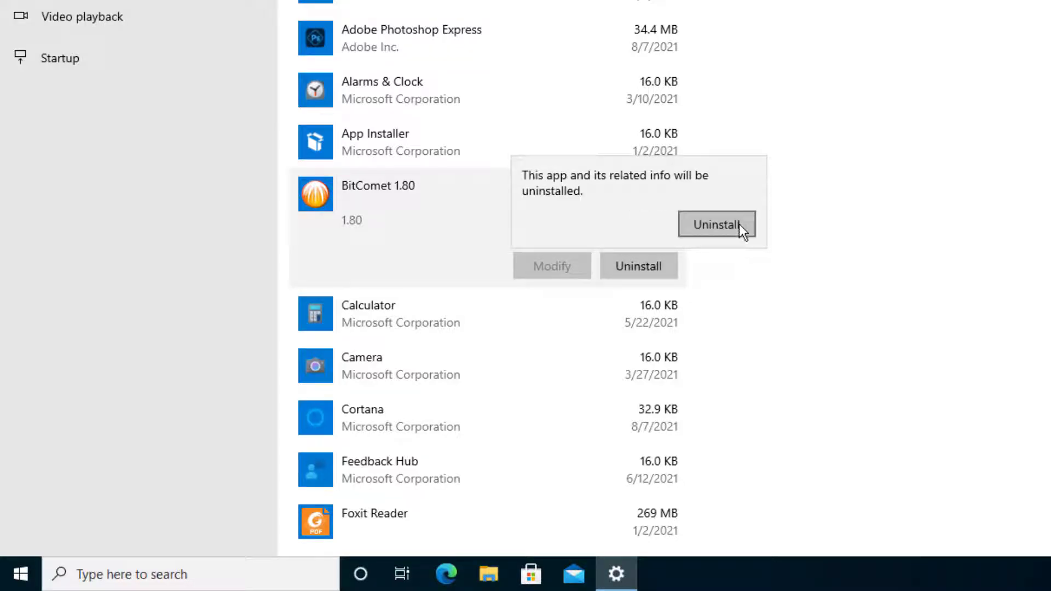
pyautogui.click(716, 224)
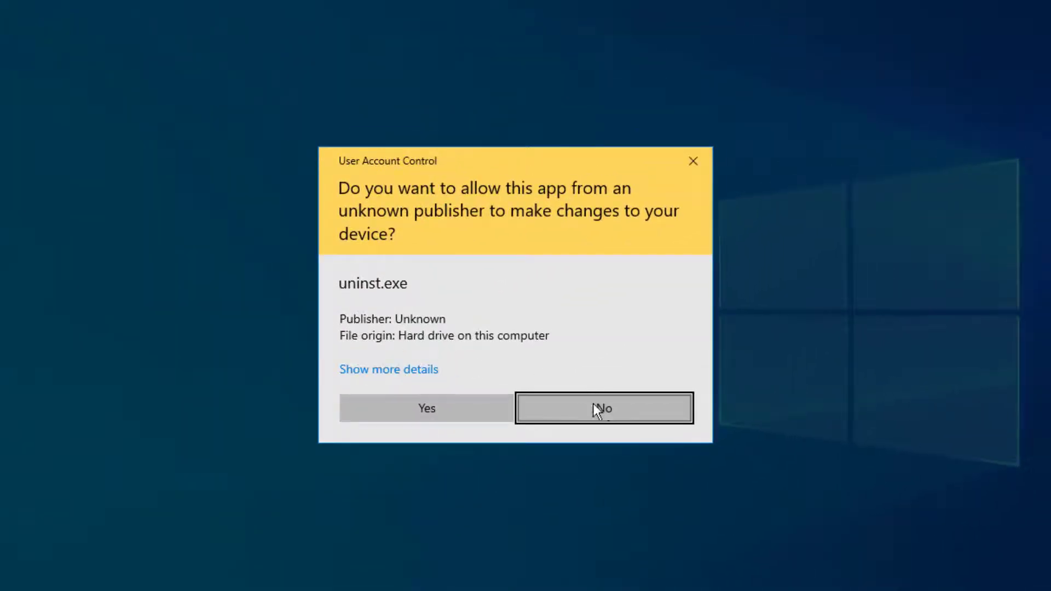
pyautogui.click(602, 409)
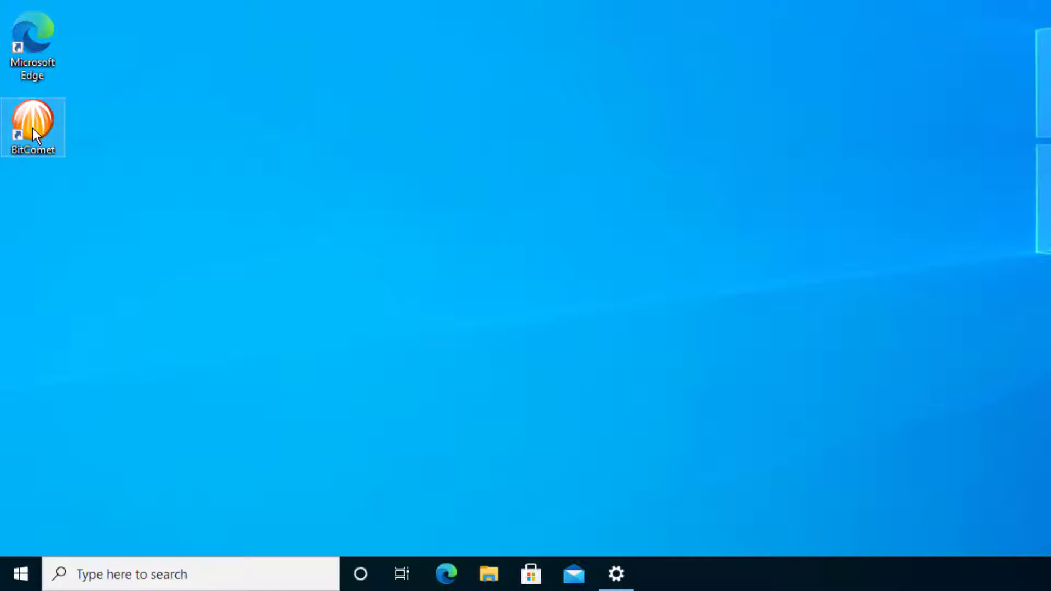
# - Open BitComet's install folder from its desktop shortcut's properties
pyautogui.rightClick(32, 126)
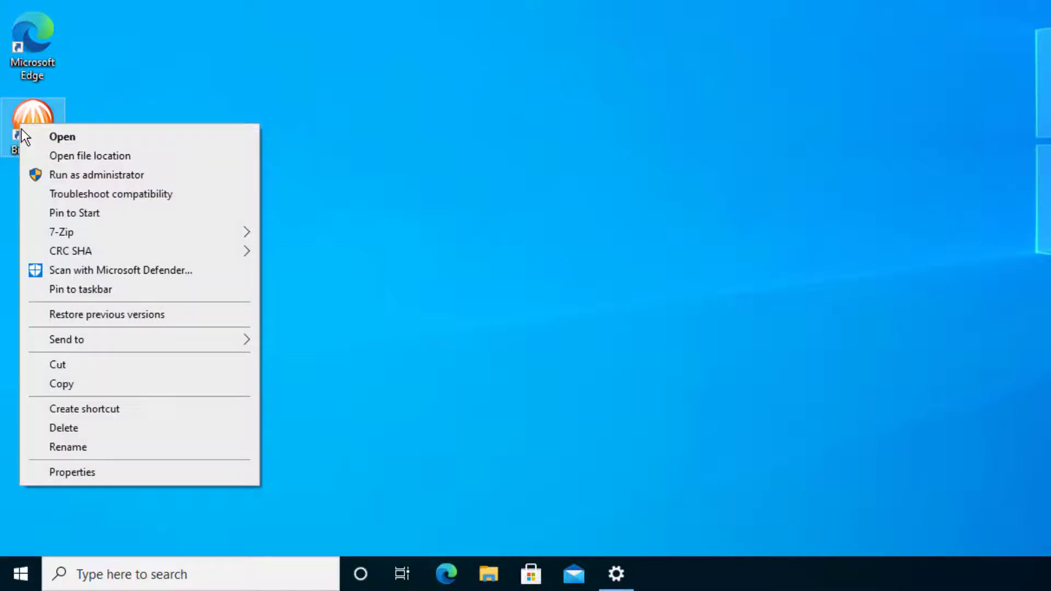
pyautogui.click(72, 472)
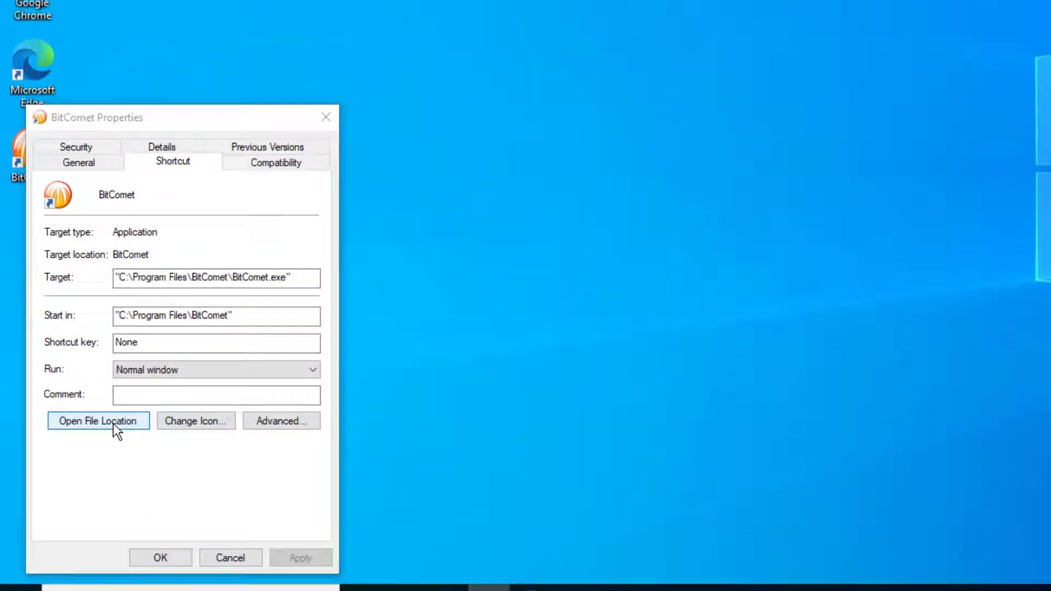
pyautogui.click(97, 420)
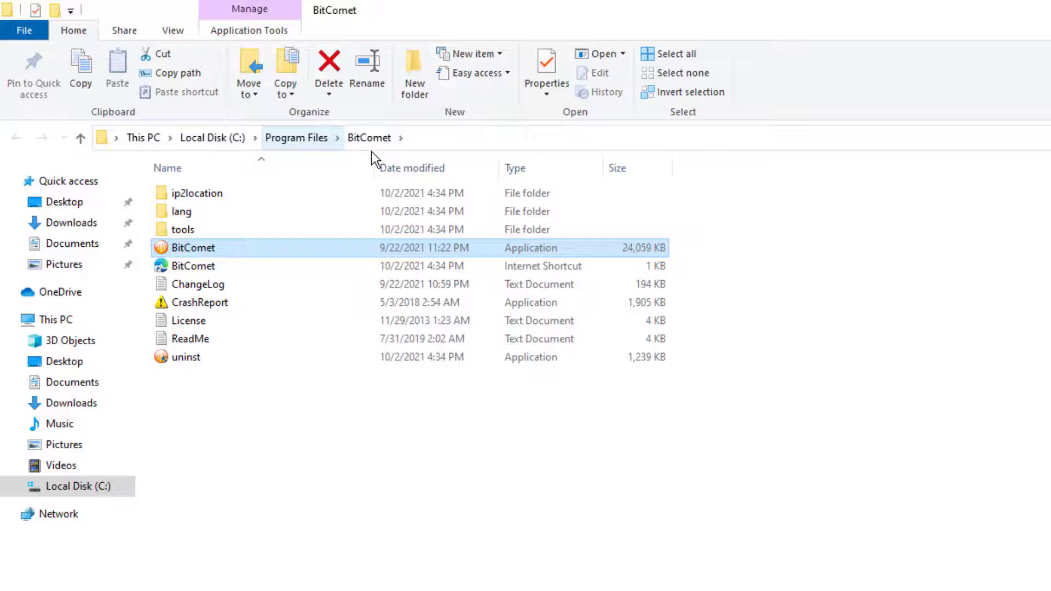
# - Browse up to Program Files and into the Program Files (x86) folder
pyautogui.click(212, 138)
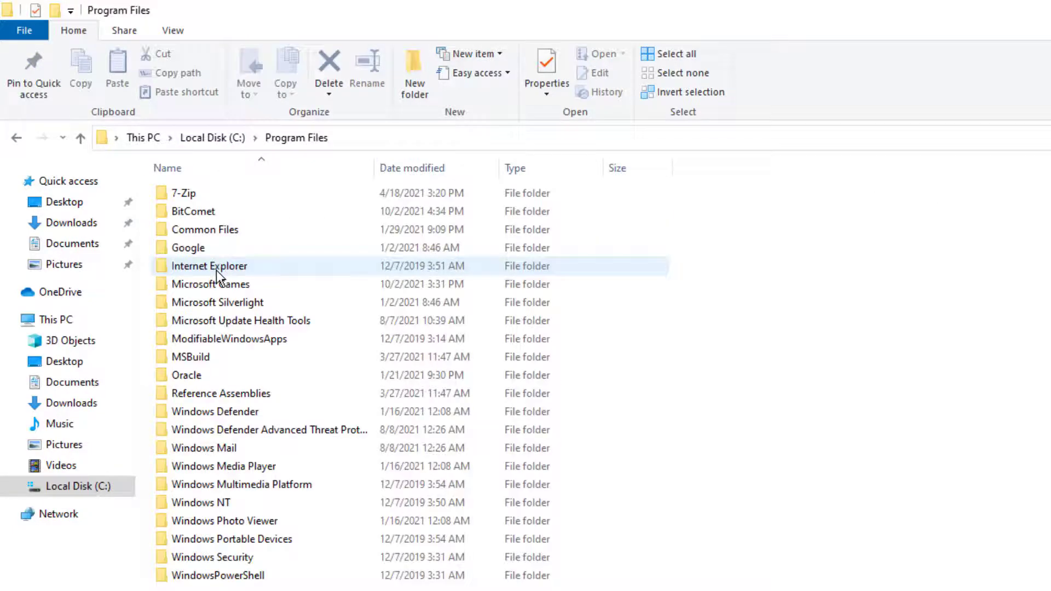
pyautogui.rightClick(195, 211)
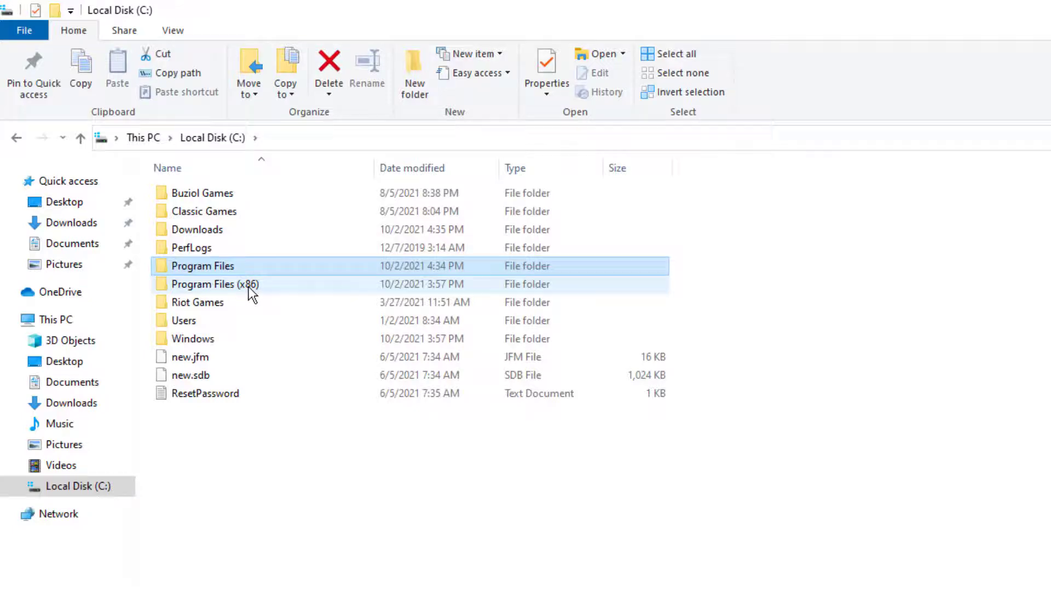
pyautogui.doubleClick(214, 284)
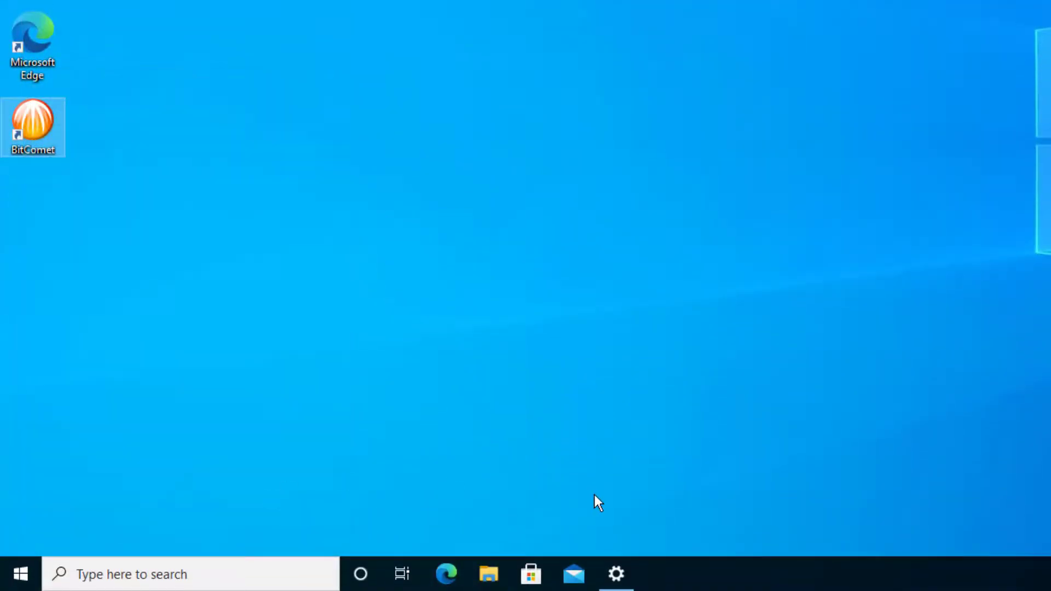
# - Reach Control Panel's Uninstall a program list via a 'cp' search
pyautogui.click(615, 575)
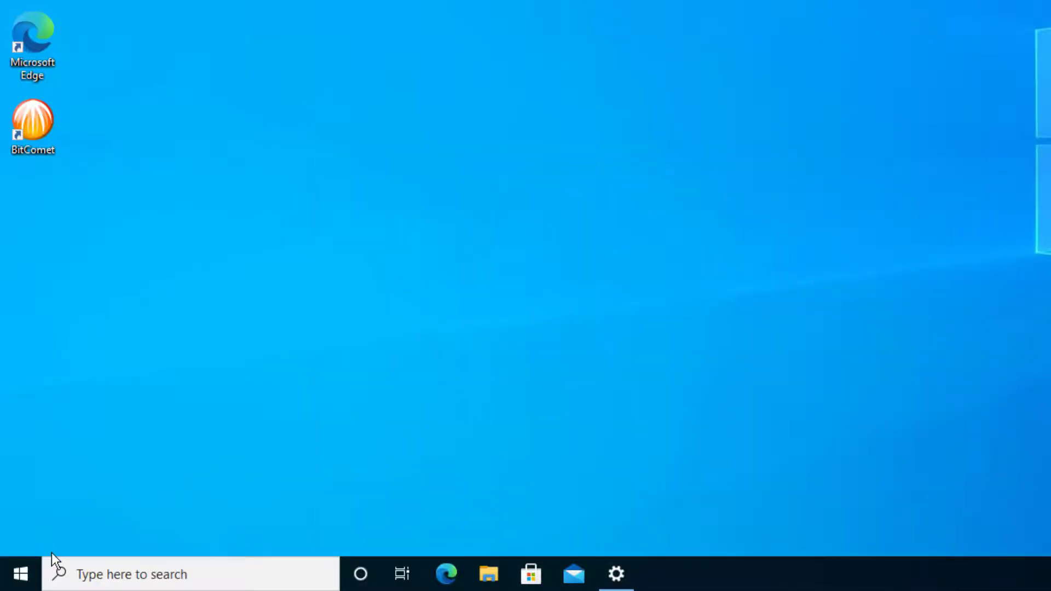
pyautogui.write('cp')
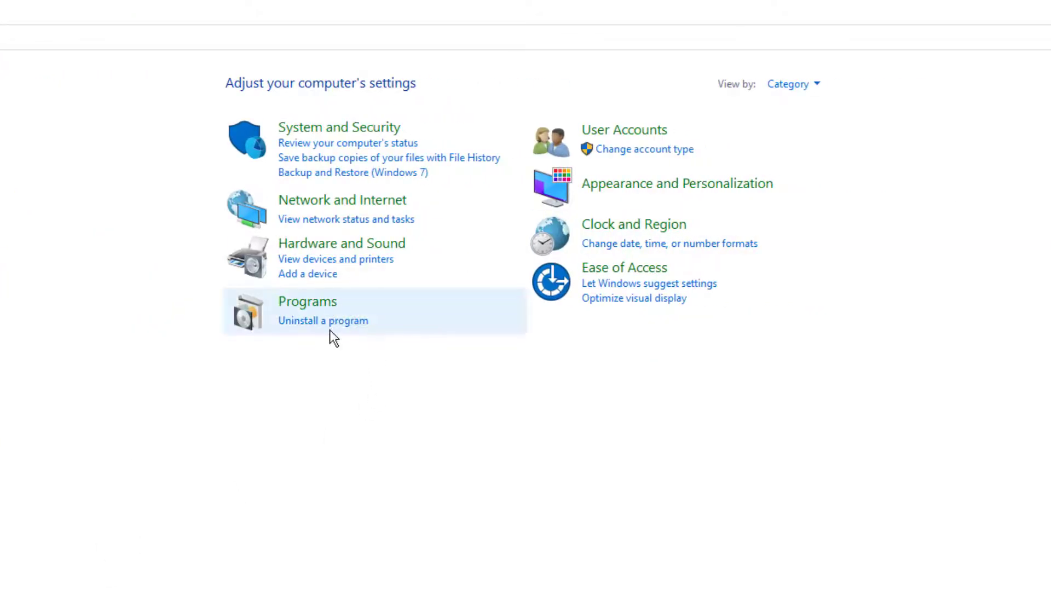
pyautogui.click(793, 83)
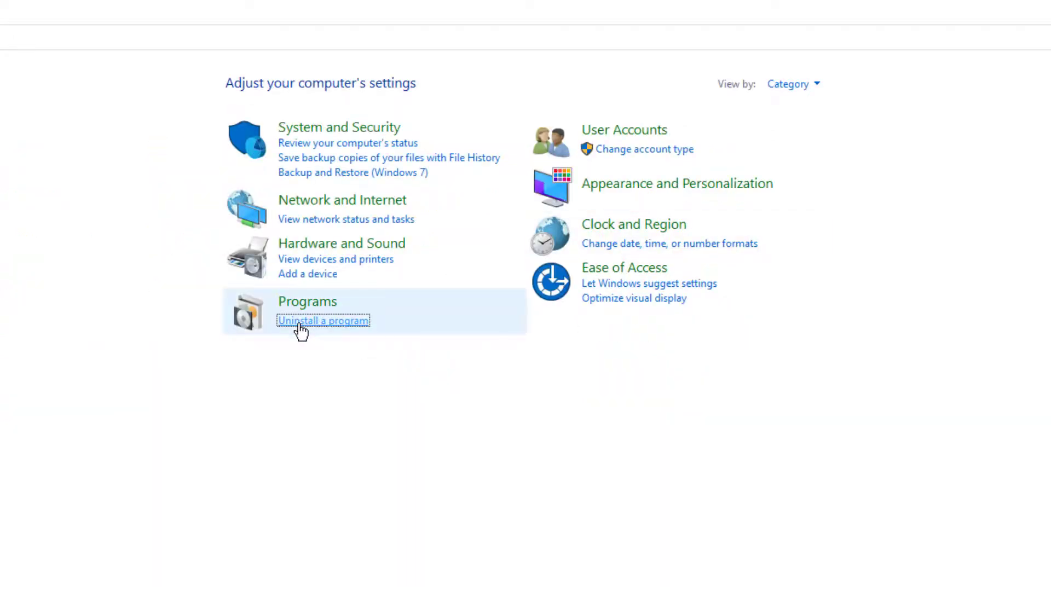
pyautogui.click(322, 321)
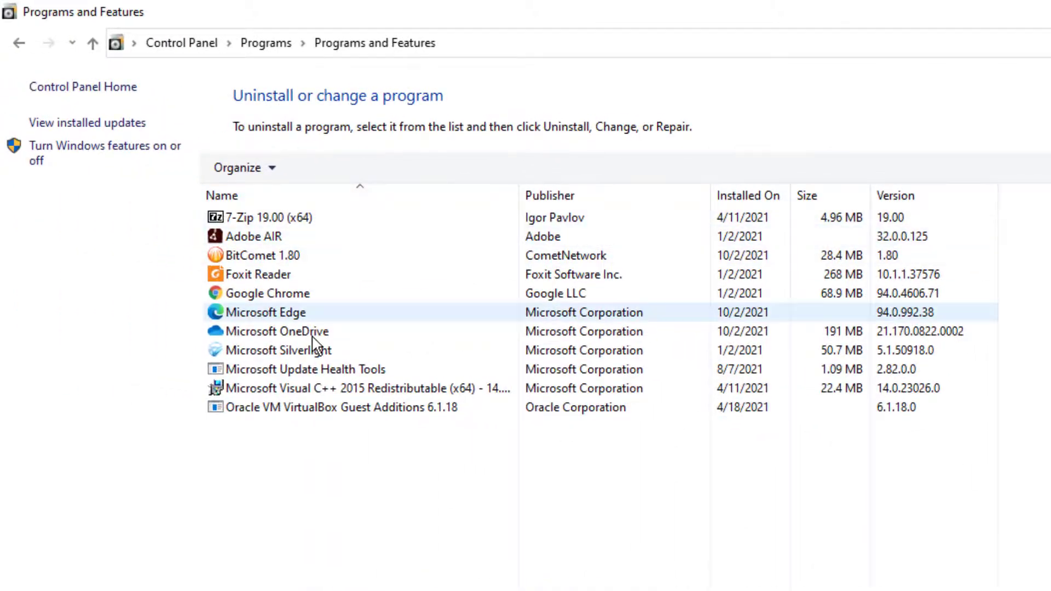
# - Select BitComet 1.80 and start Uninstall/Change
pyautogui.click(262, 256)
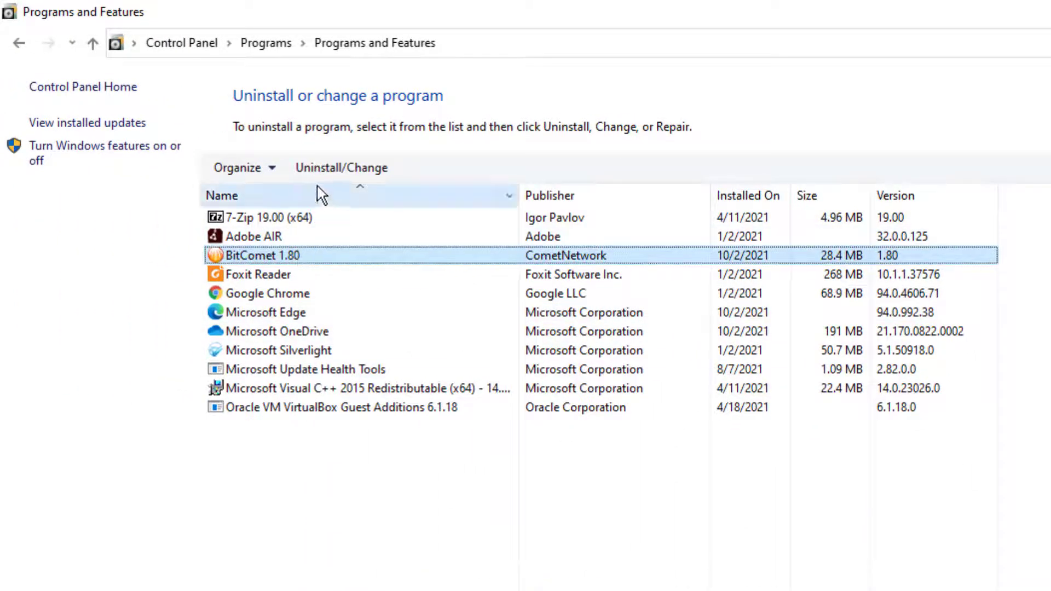
pyautogui.click(342, 168)
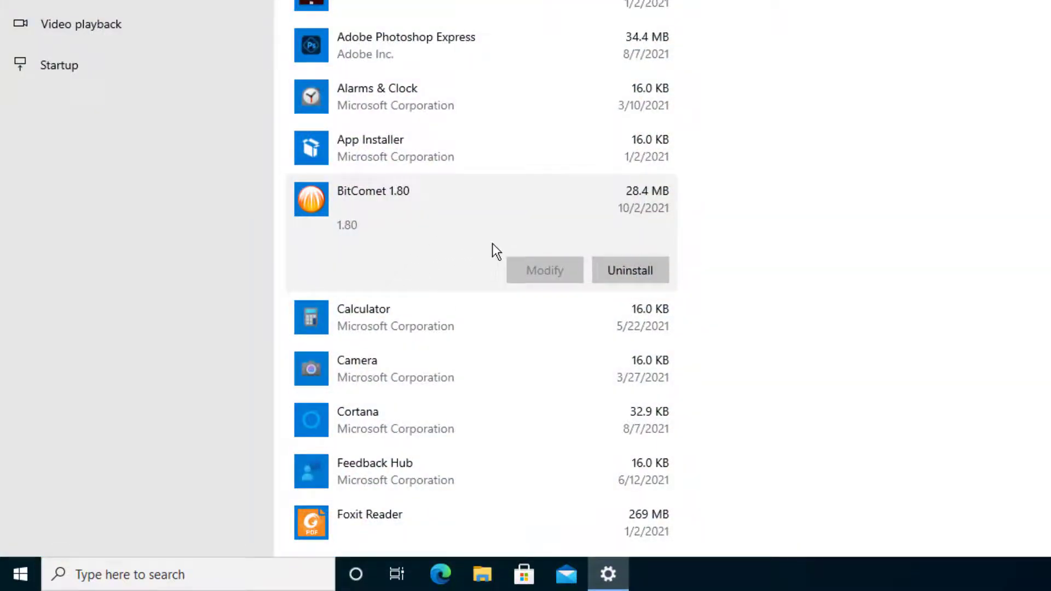
# - Confirm BitComet 1.80's uninstall, allow UAC, and accept English
pyautogui.click(630, 271)
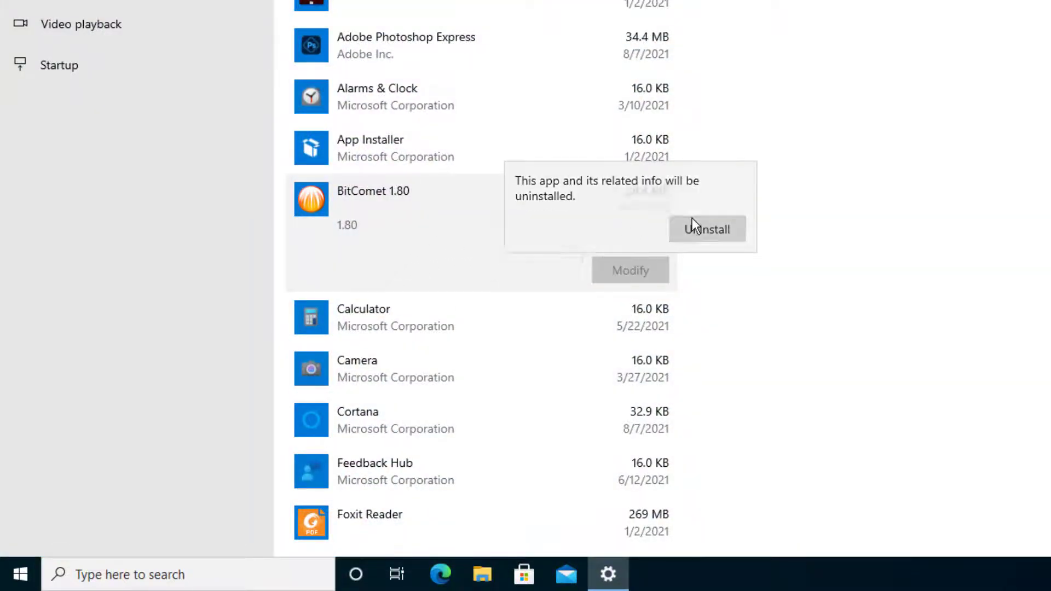
pyautogui.click(706, 229)
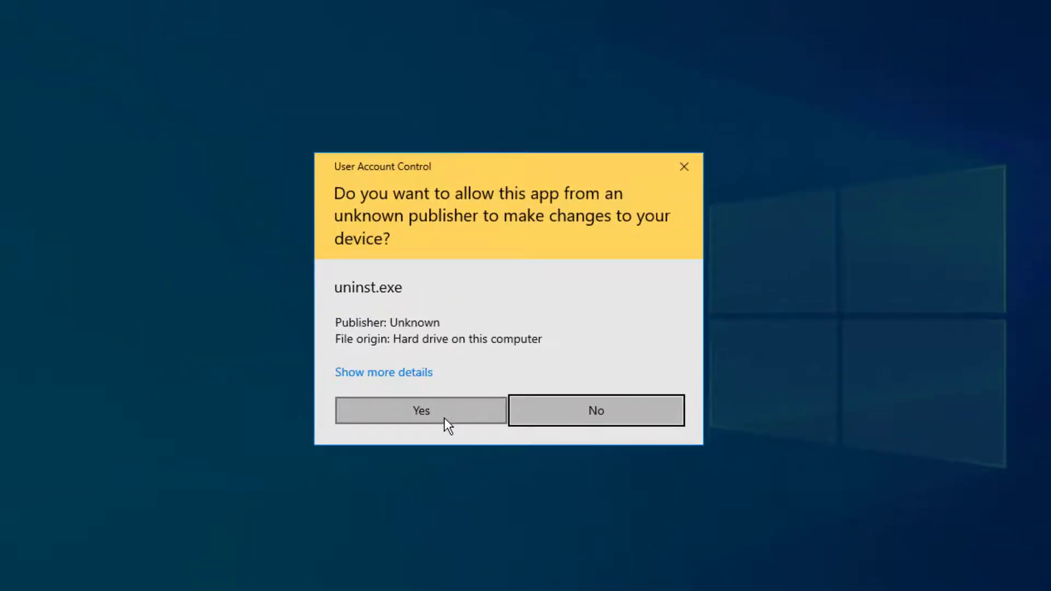
pyautogui.click(421, 410)
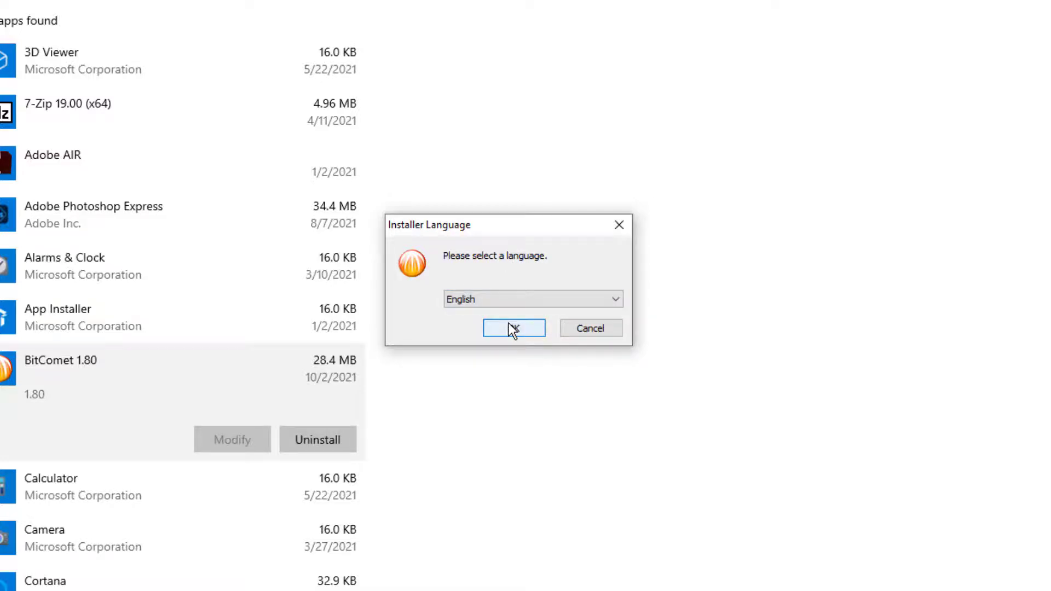
pyautogui.click(514, 329)
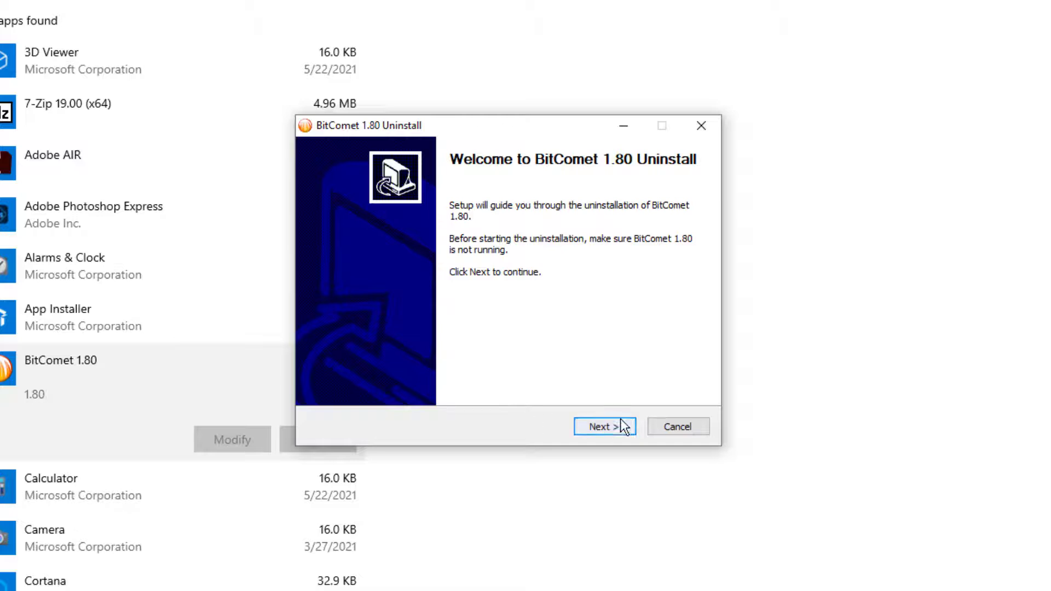
# - Run the BitComet uninstaller through to Finish, removing the program
pyautogui.click(601, 427)
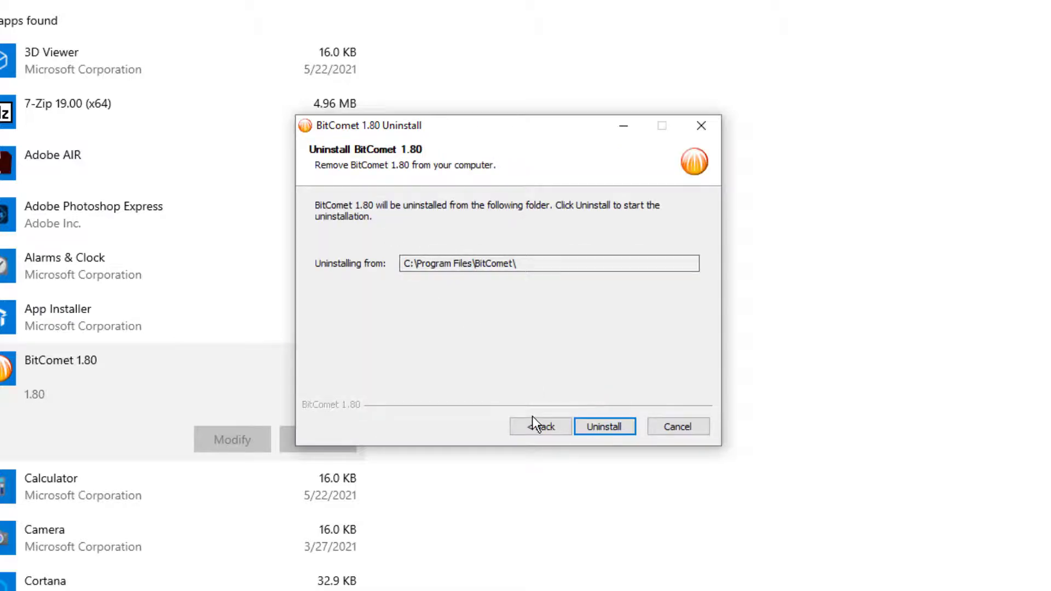
pyautogui.click(540, 426)
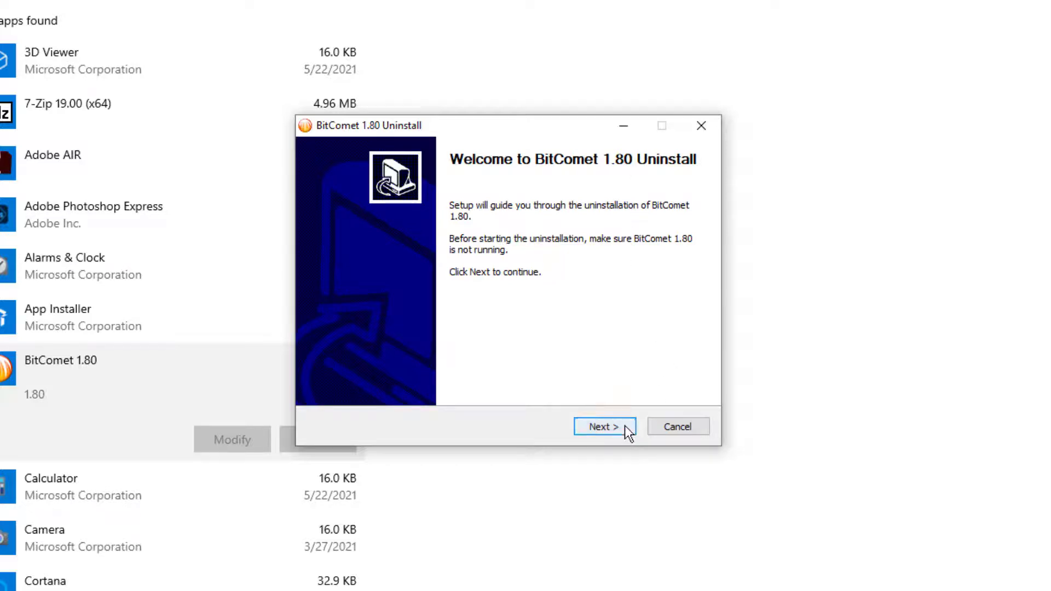
pyautogui.click(602, 426)
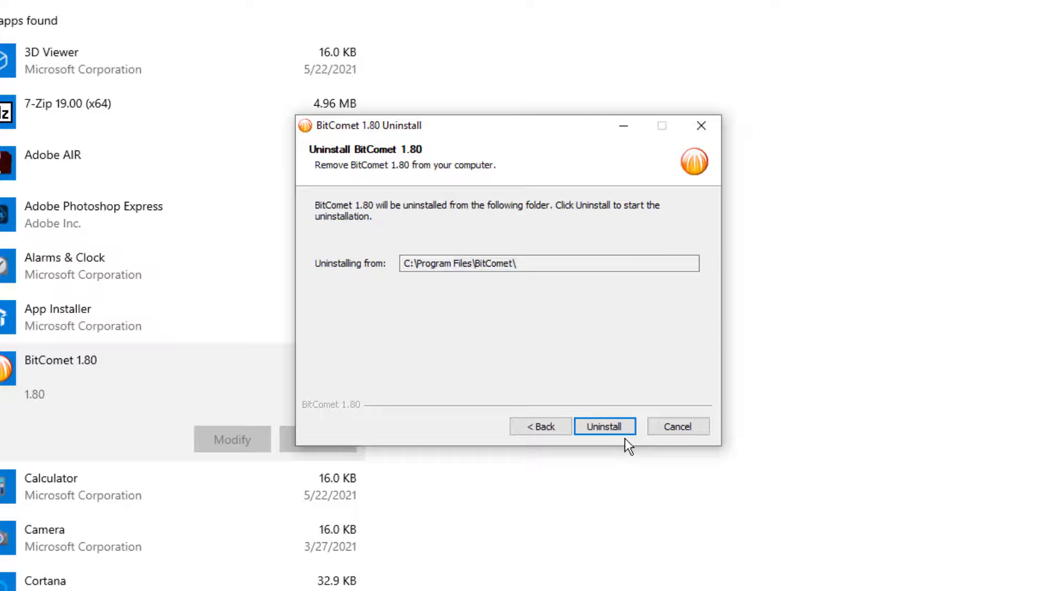
pyautogui.click(604, 426)
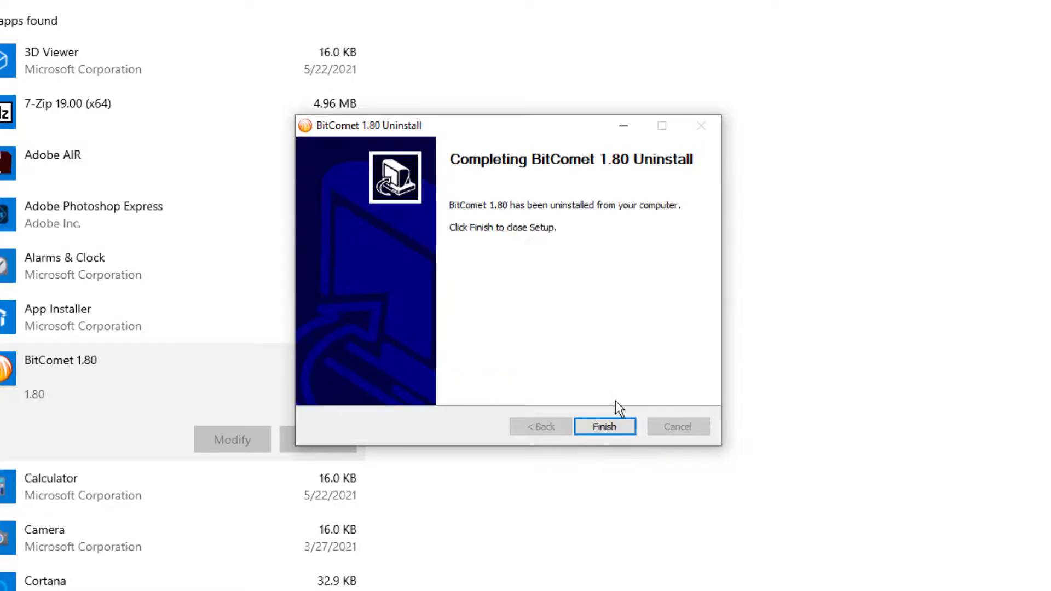
pyautogui.click(603, 426)
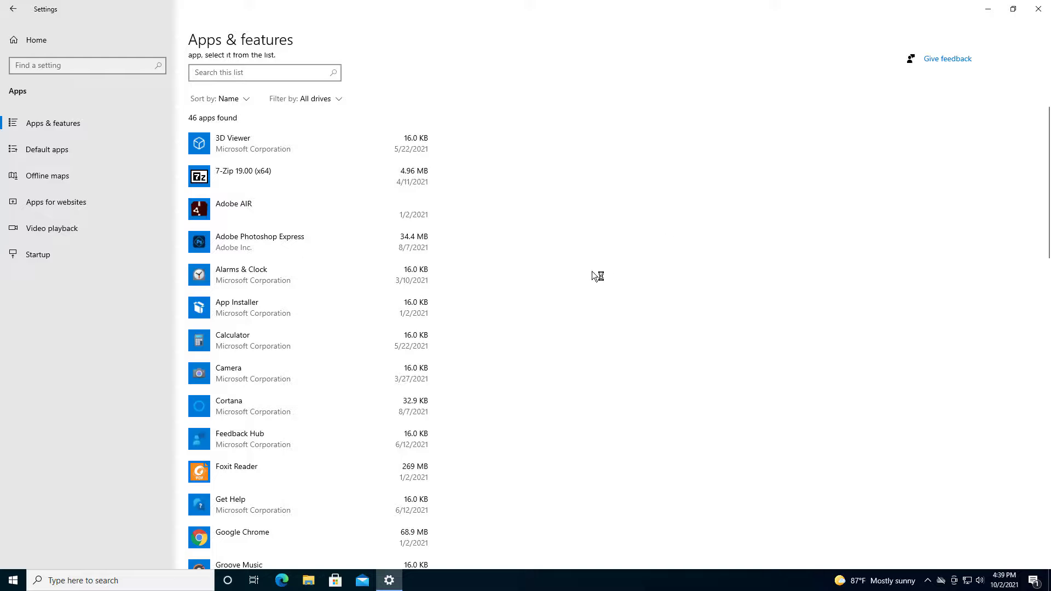
# - Close Settings to return to the desktop without a BitComet shortcut
pyautogui.click(1038, 9)
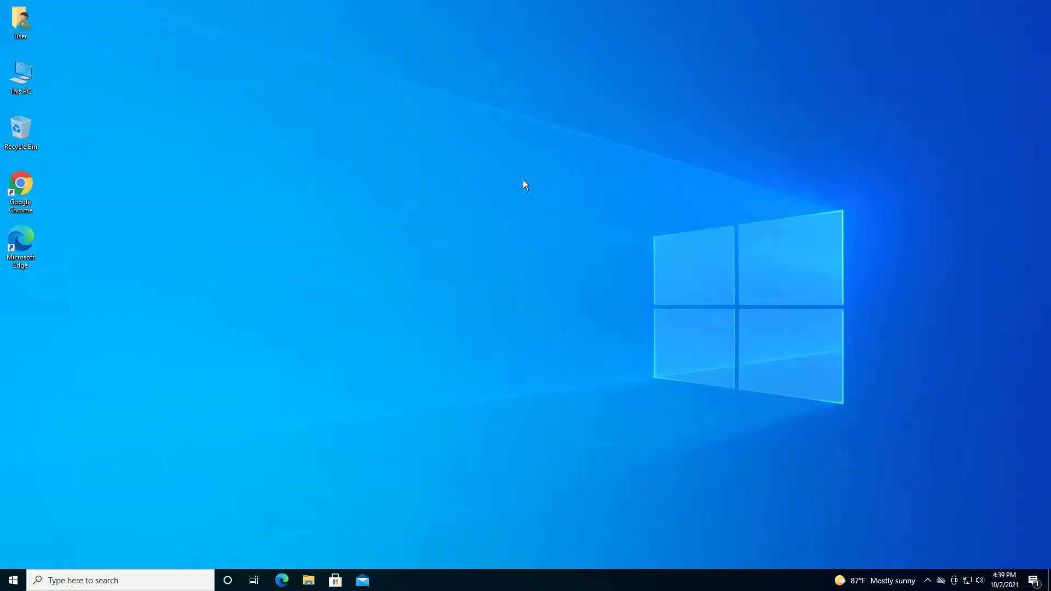
pyautogui.click(12, 580)
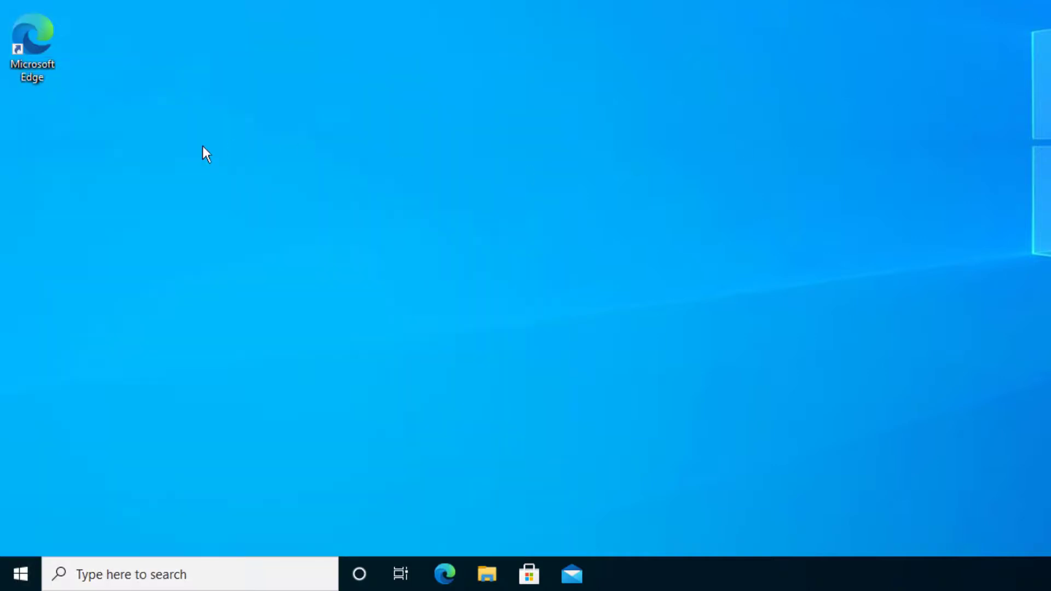
pyautogui.moveTo(369, 129)
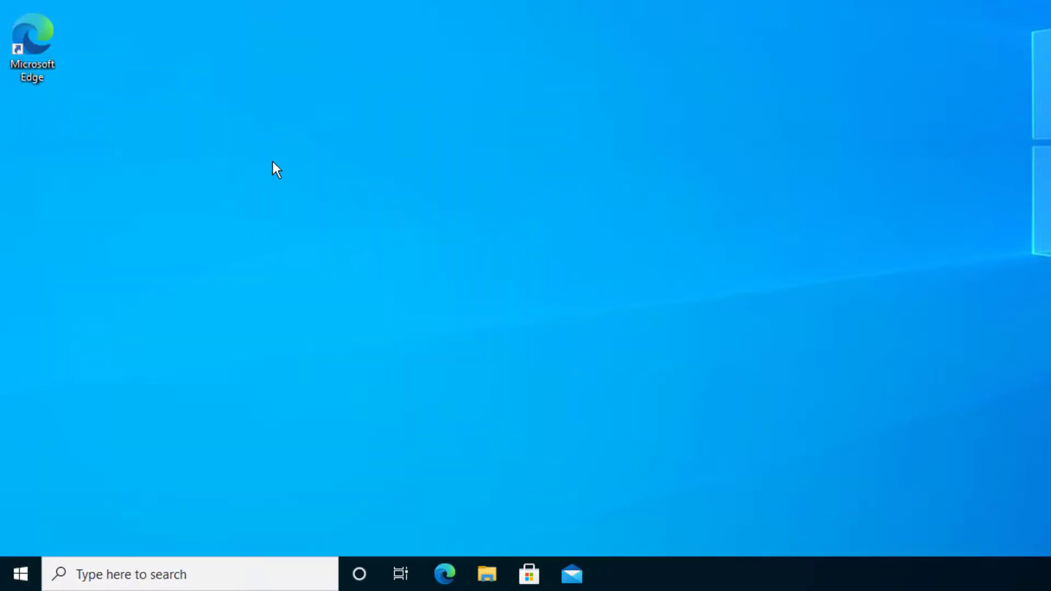
pyautogui.moveTo(52, 126)
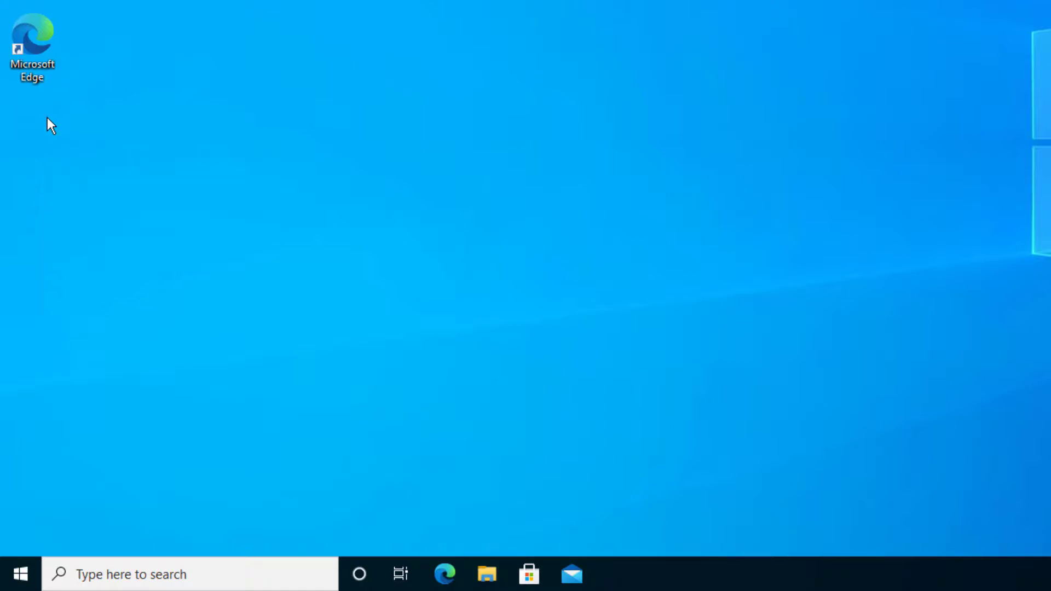
# - Bring up the context menu for the Microsoft Edge shortcut
pyautogui.rightClick(50, 123)
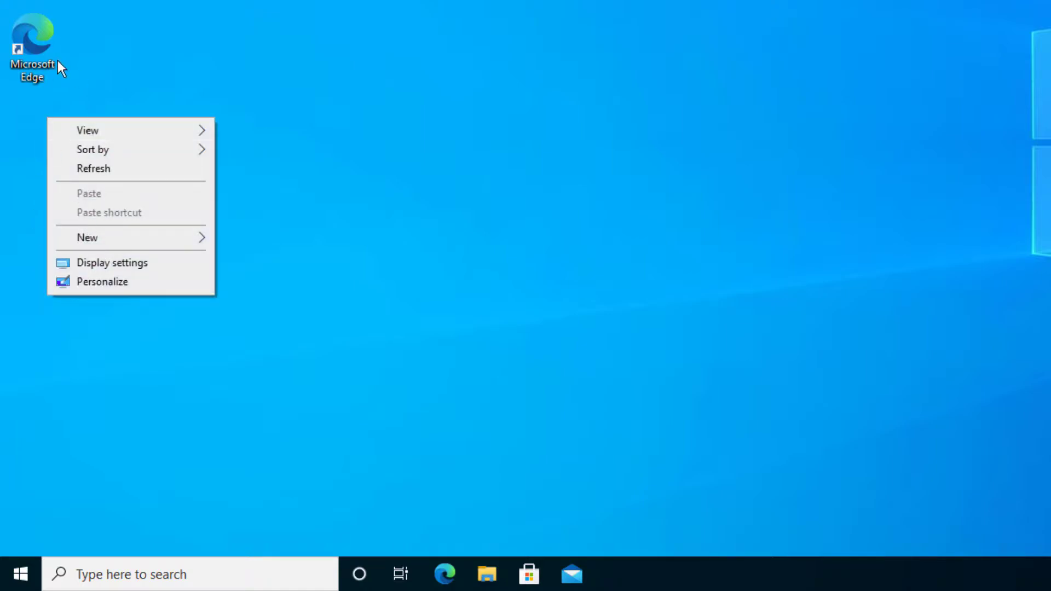
pyautogui.rightClick(32, 44)
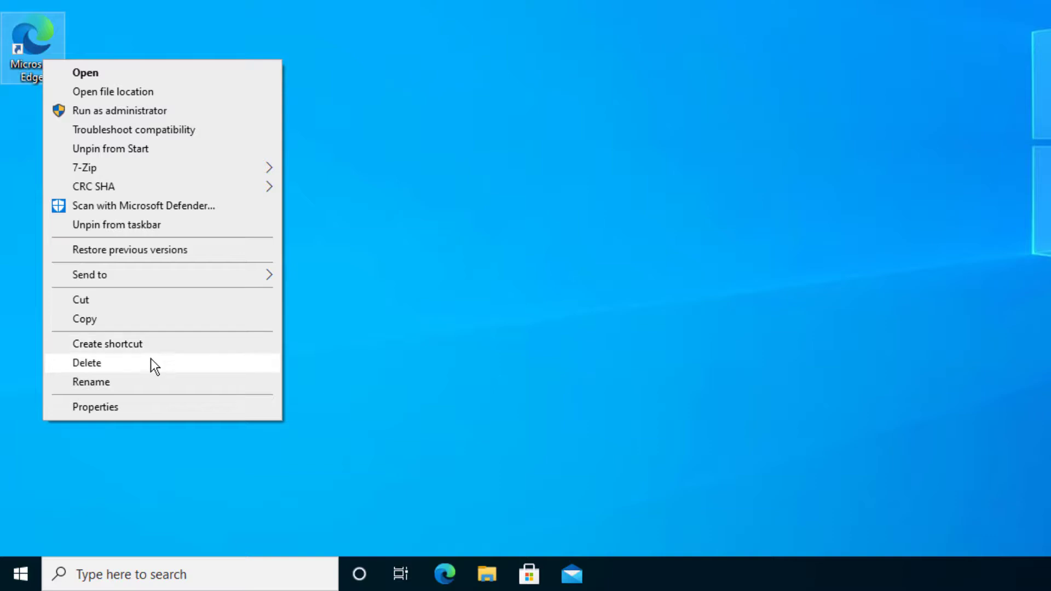